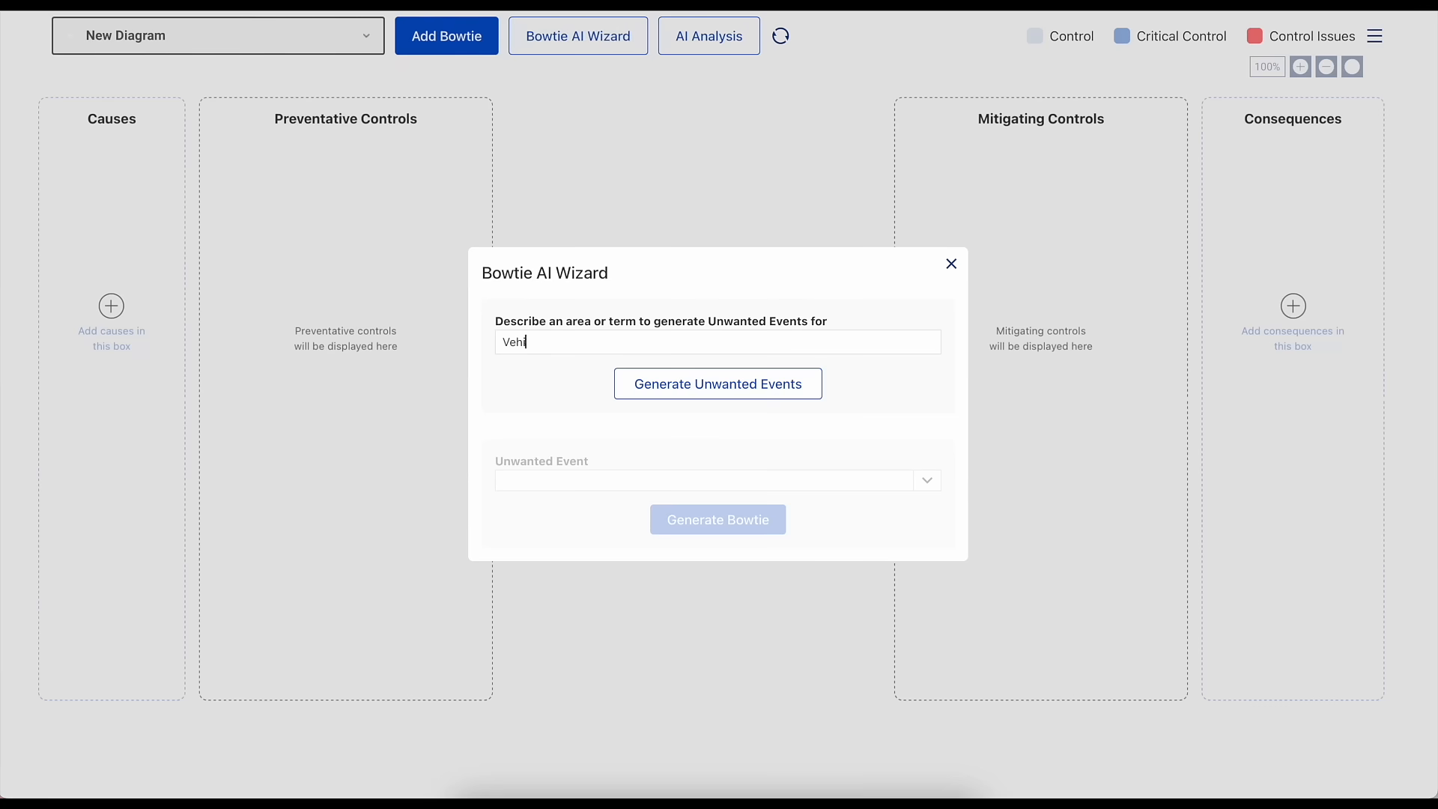
# Step: Generate a bowtie for the 'Vehicle' unwanted event 'Accident or fatality' and save it
pyautogui.write('icle')
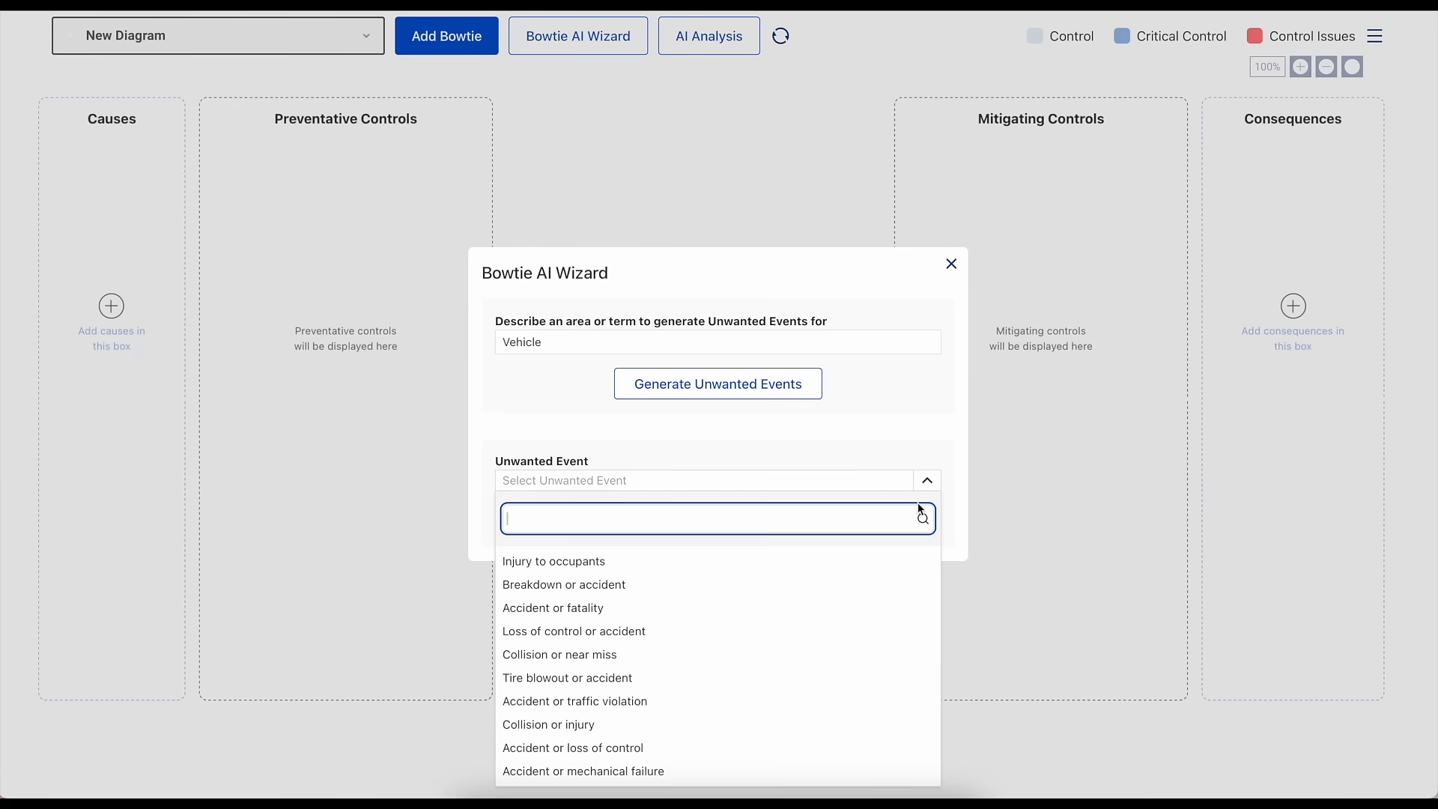
pyautogui.click(951, 265)
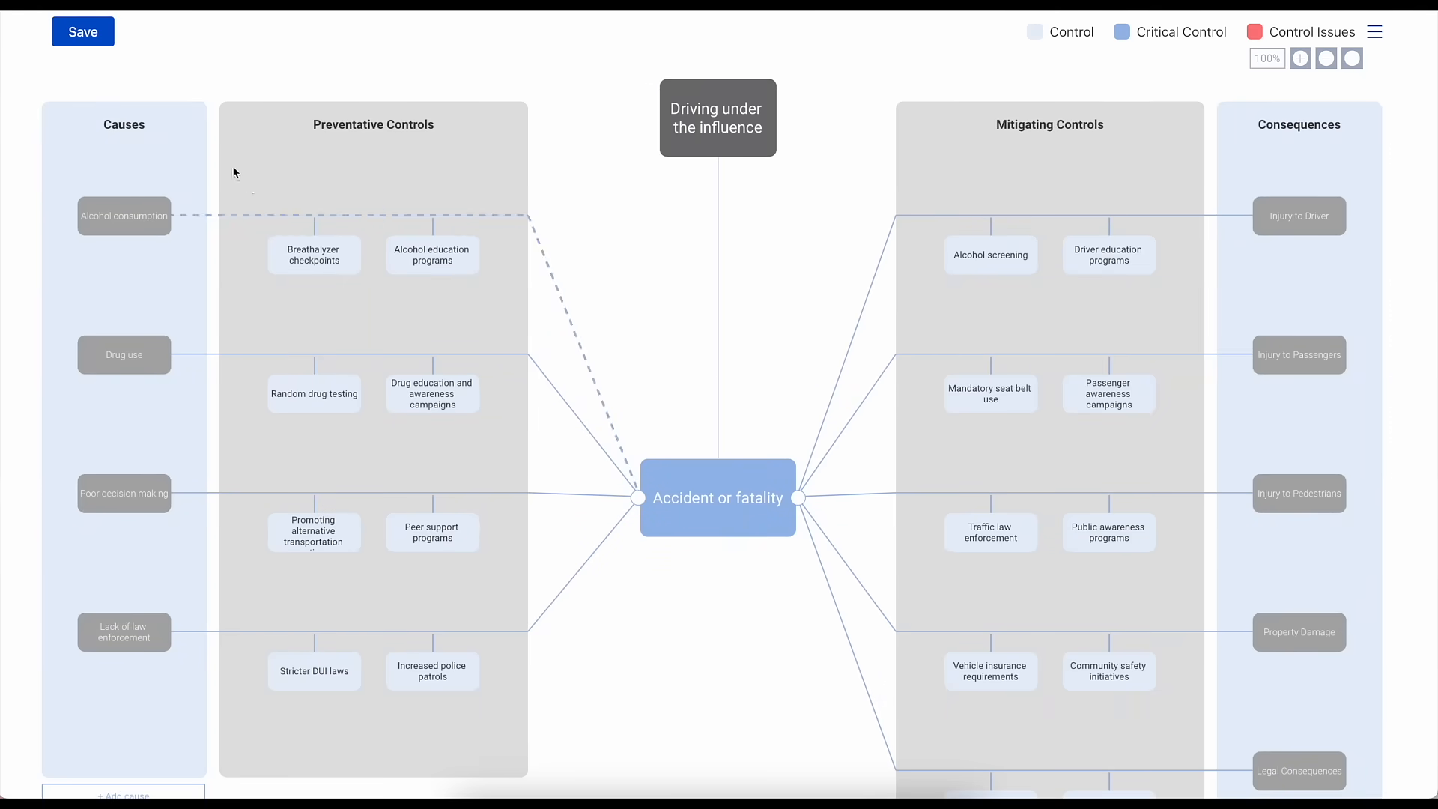
pyautogui.click(82, 32)
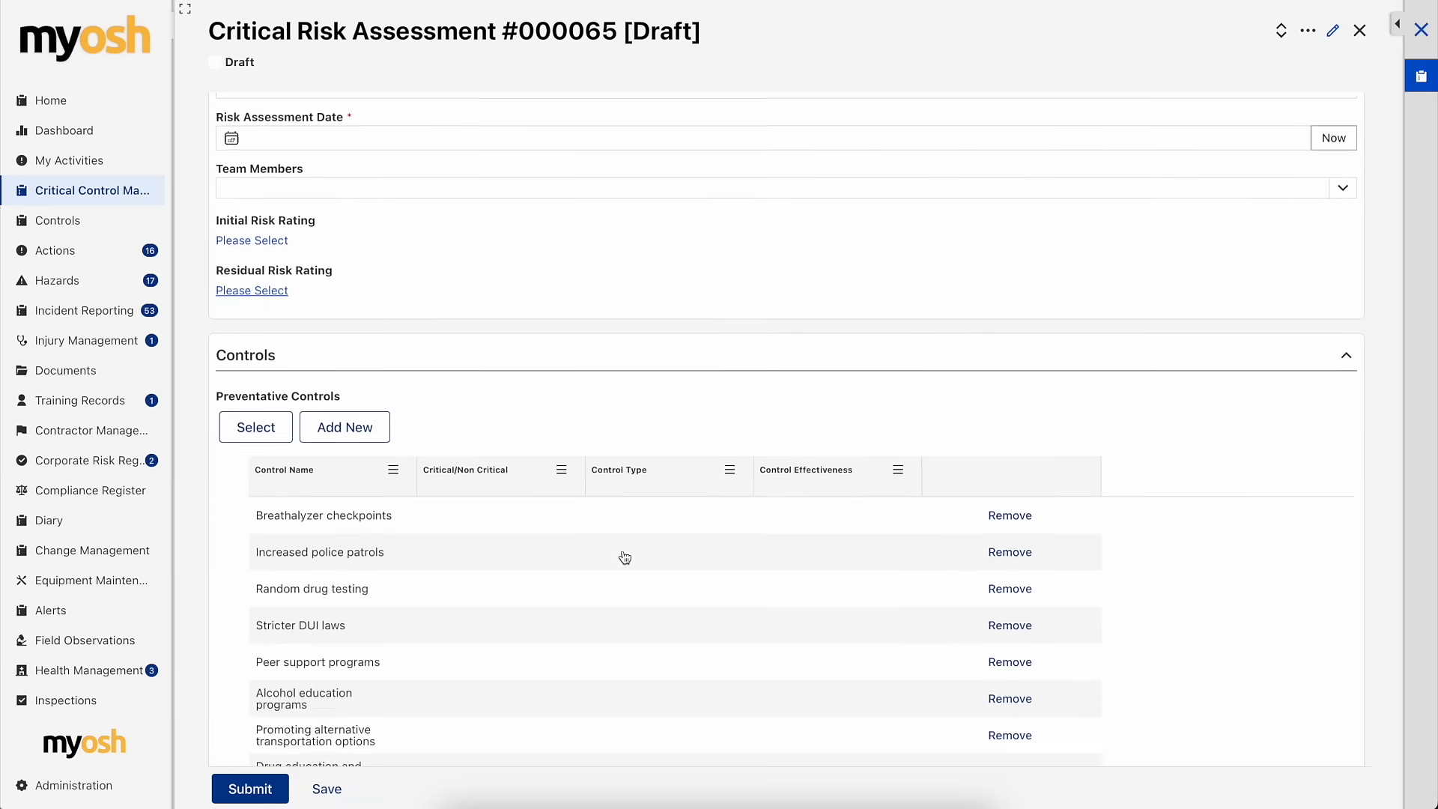
# Step: Scroll down to the mitigating controls such as traffic law enforcement and alcohol screening
pyautogui.scroll(-3)
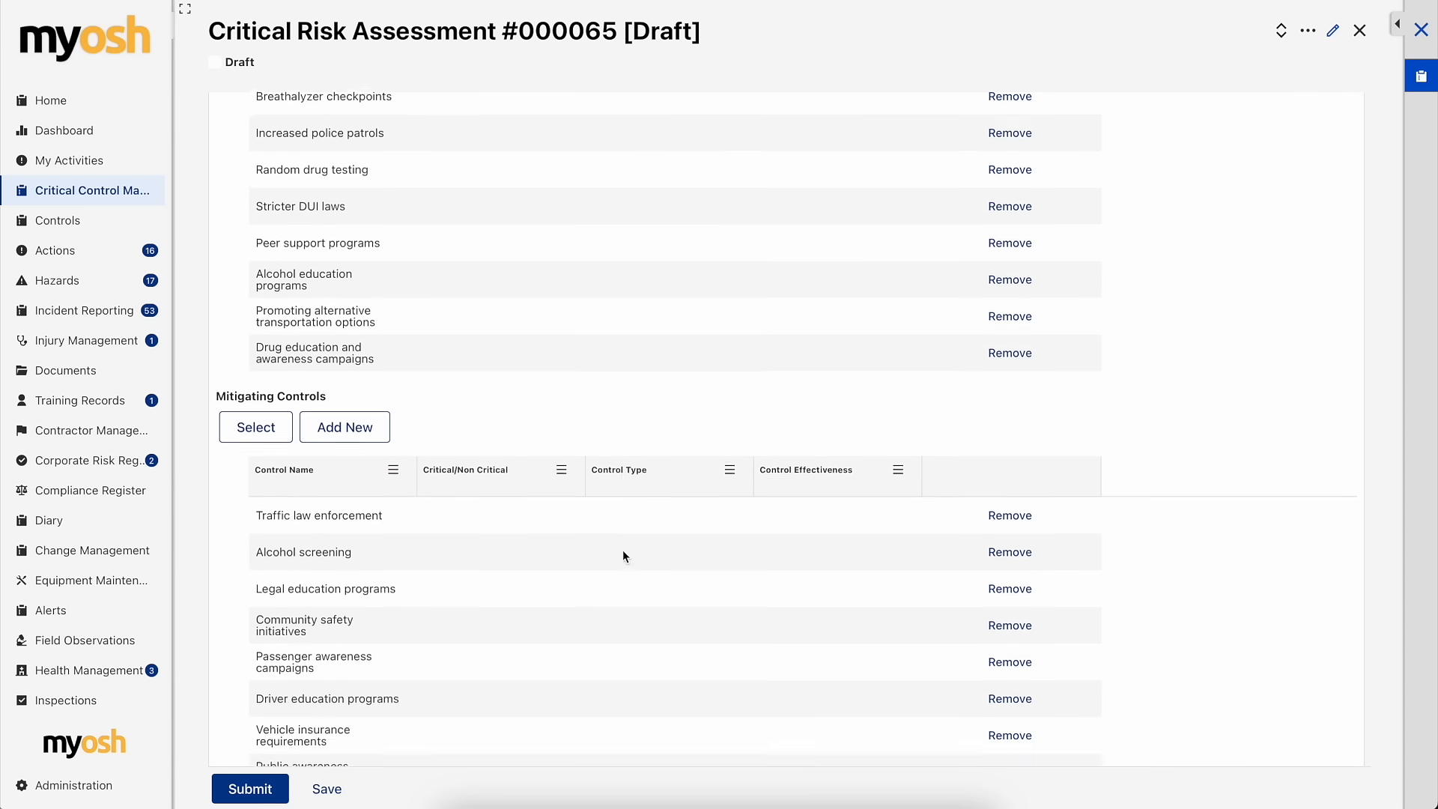